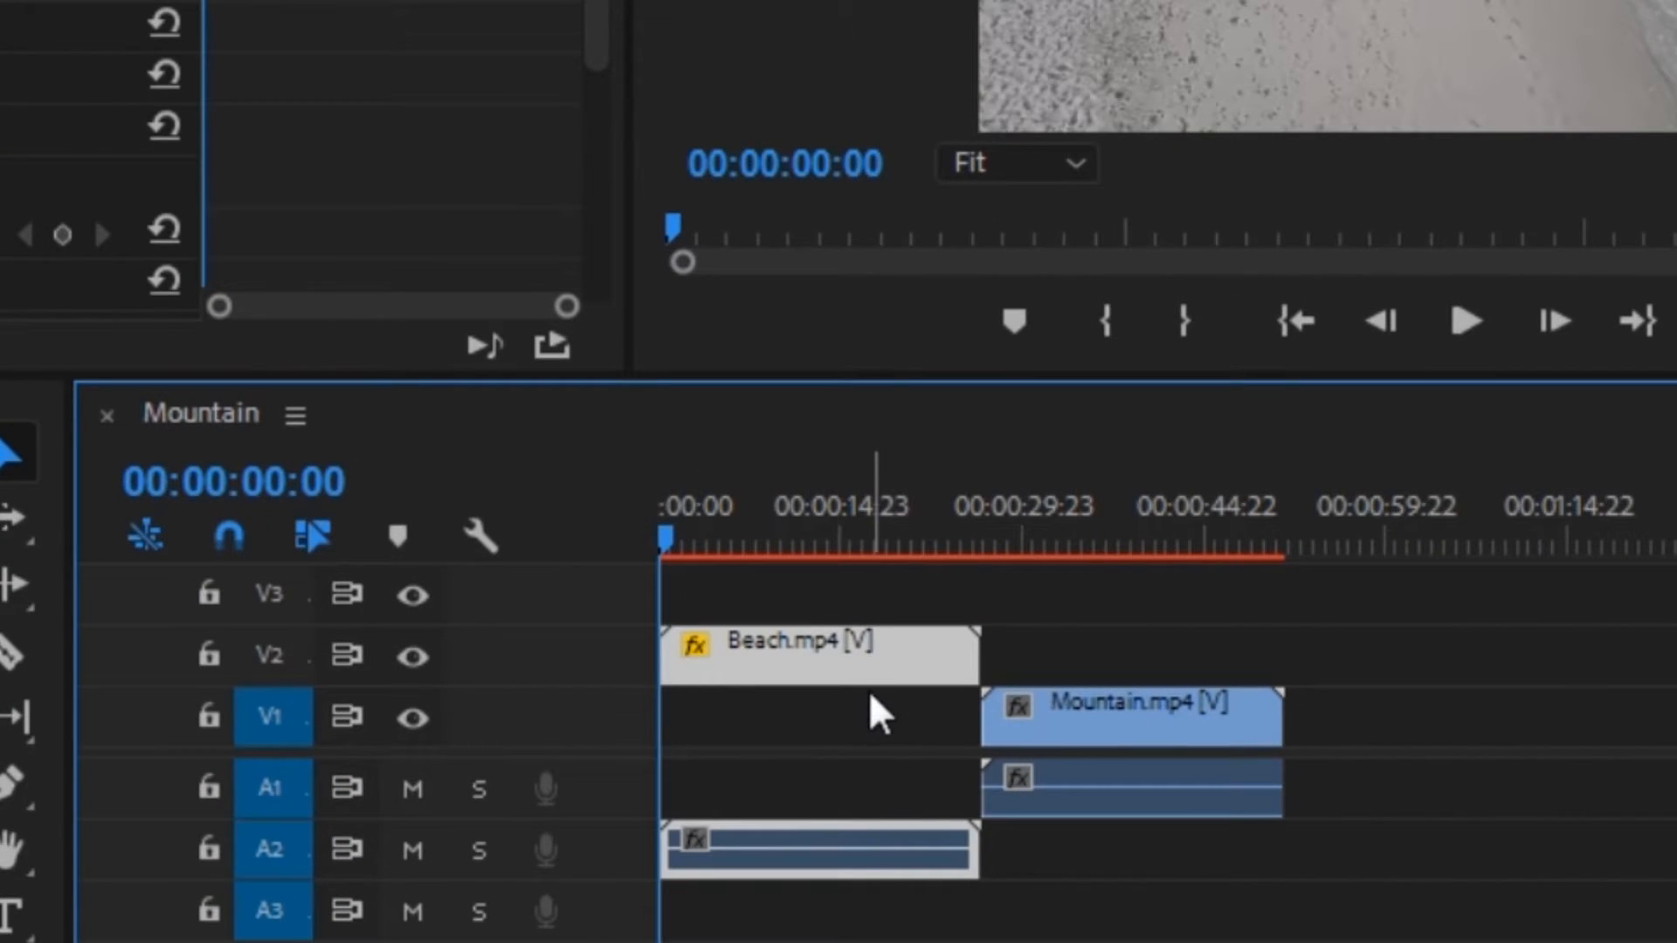
Move the playhead a few frames before Beach.mp4 ends and select the Mountain clip with its audio.
click(981, 538)
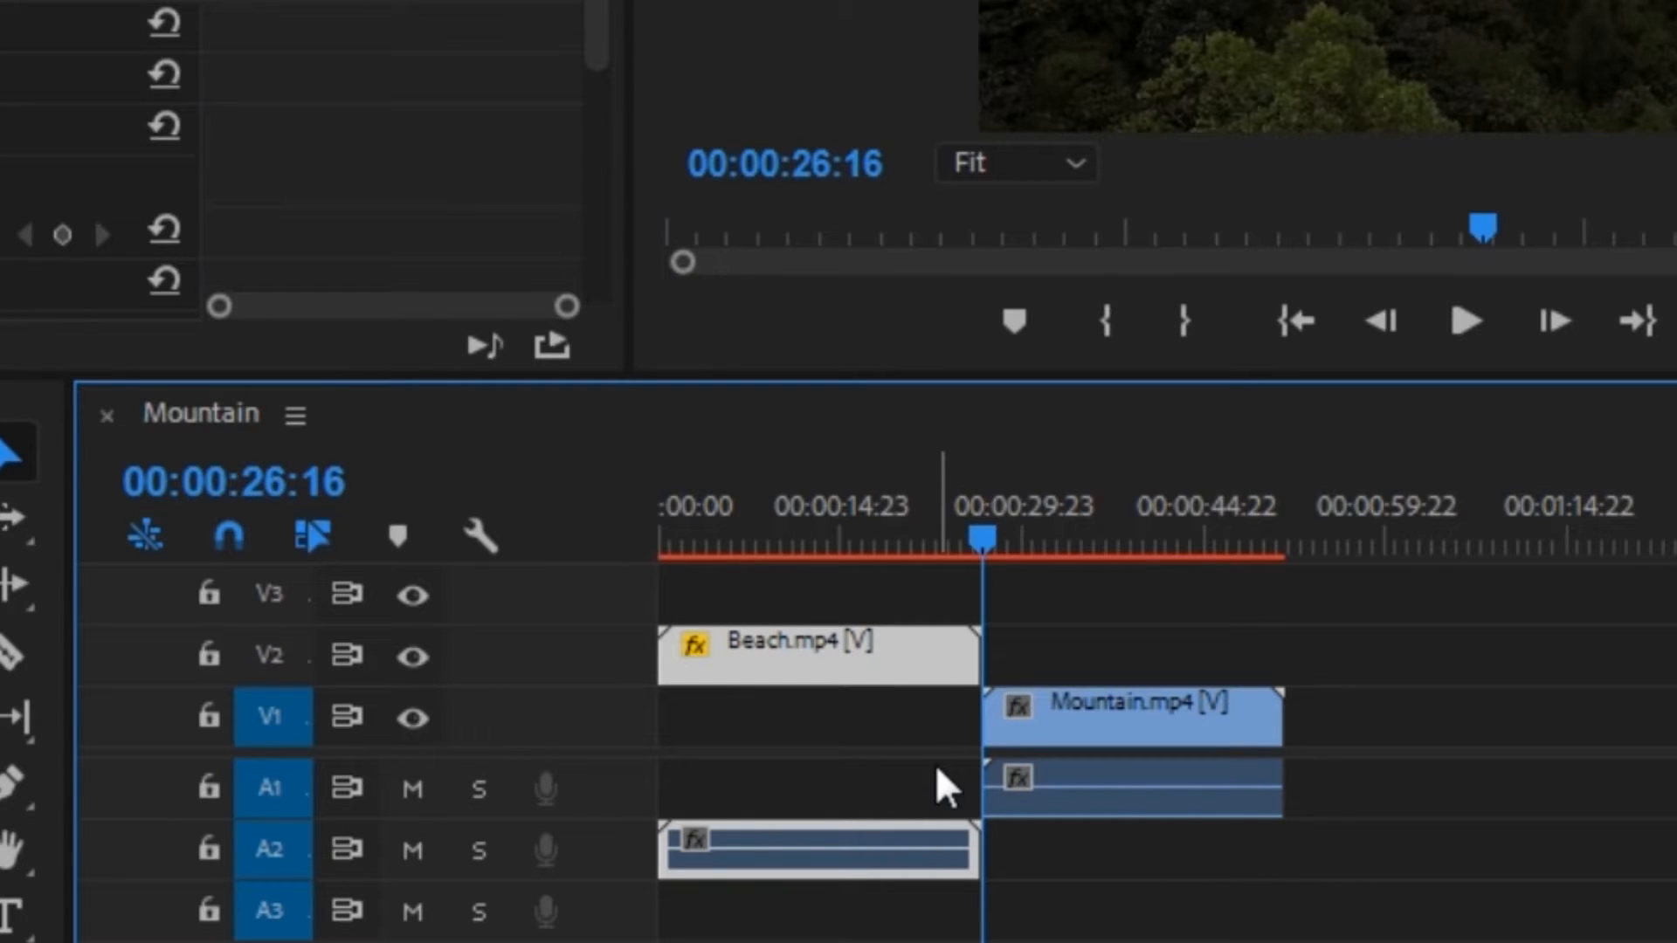
key(shift+Left)
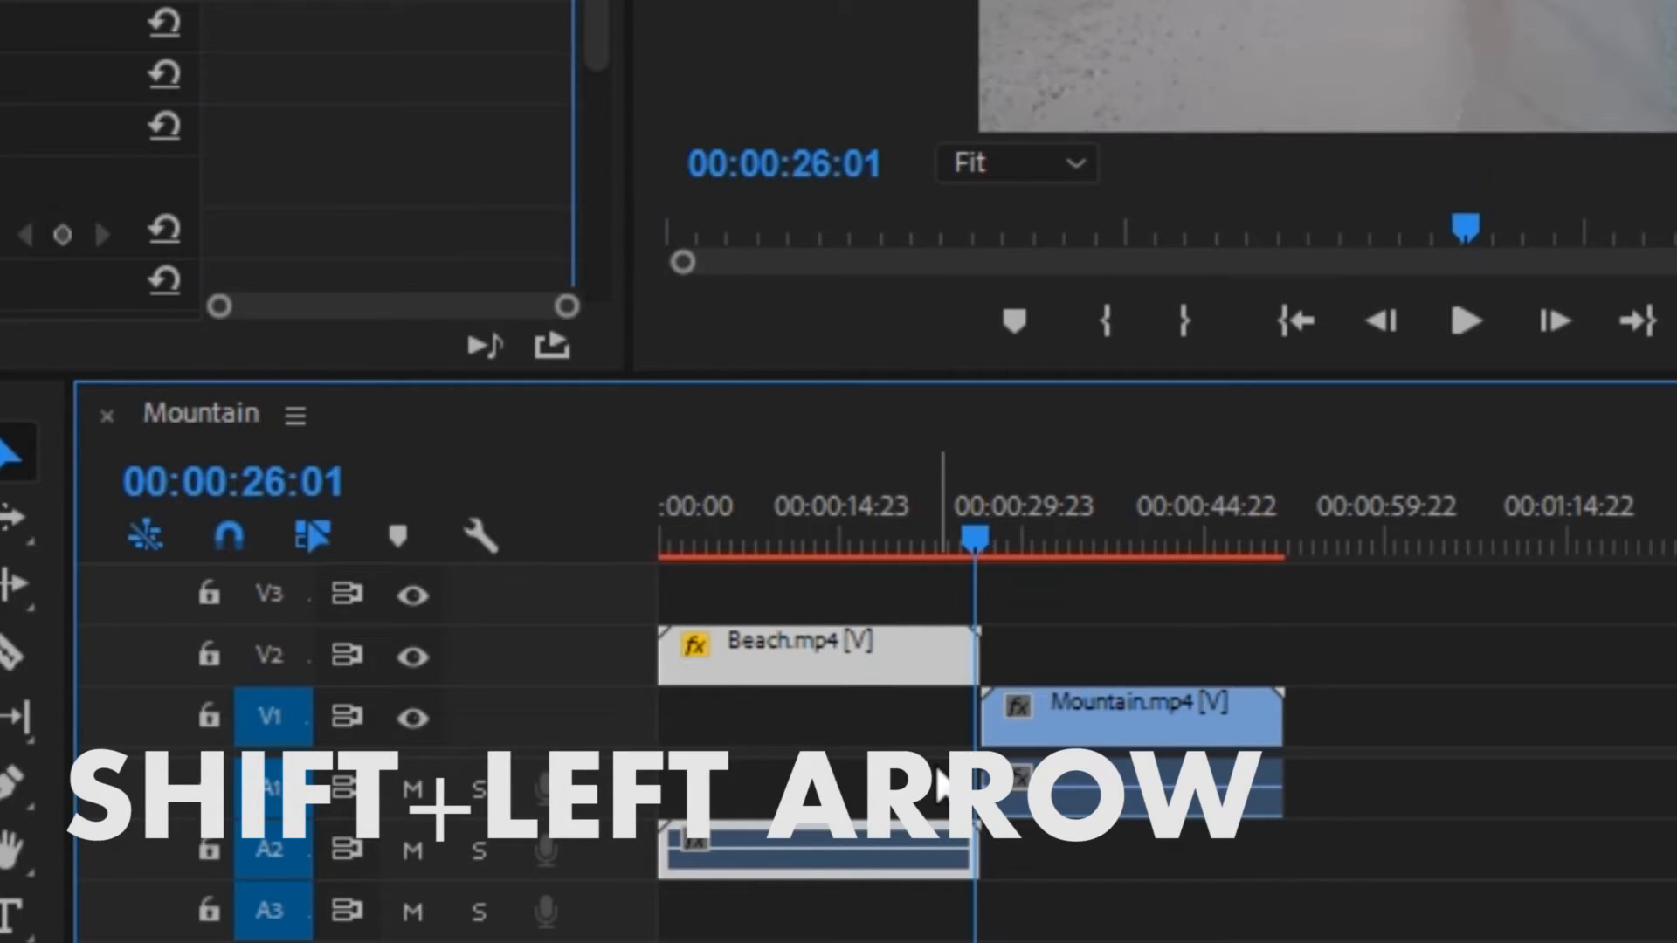
key(shift+left)
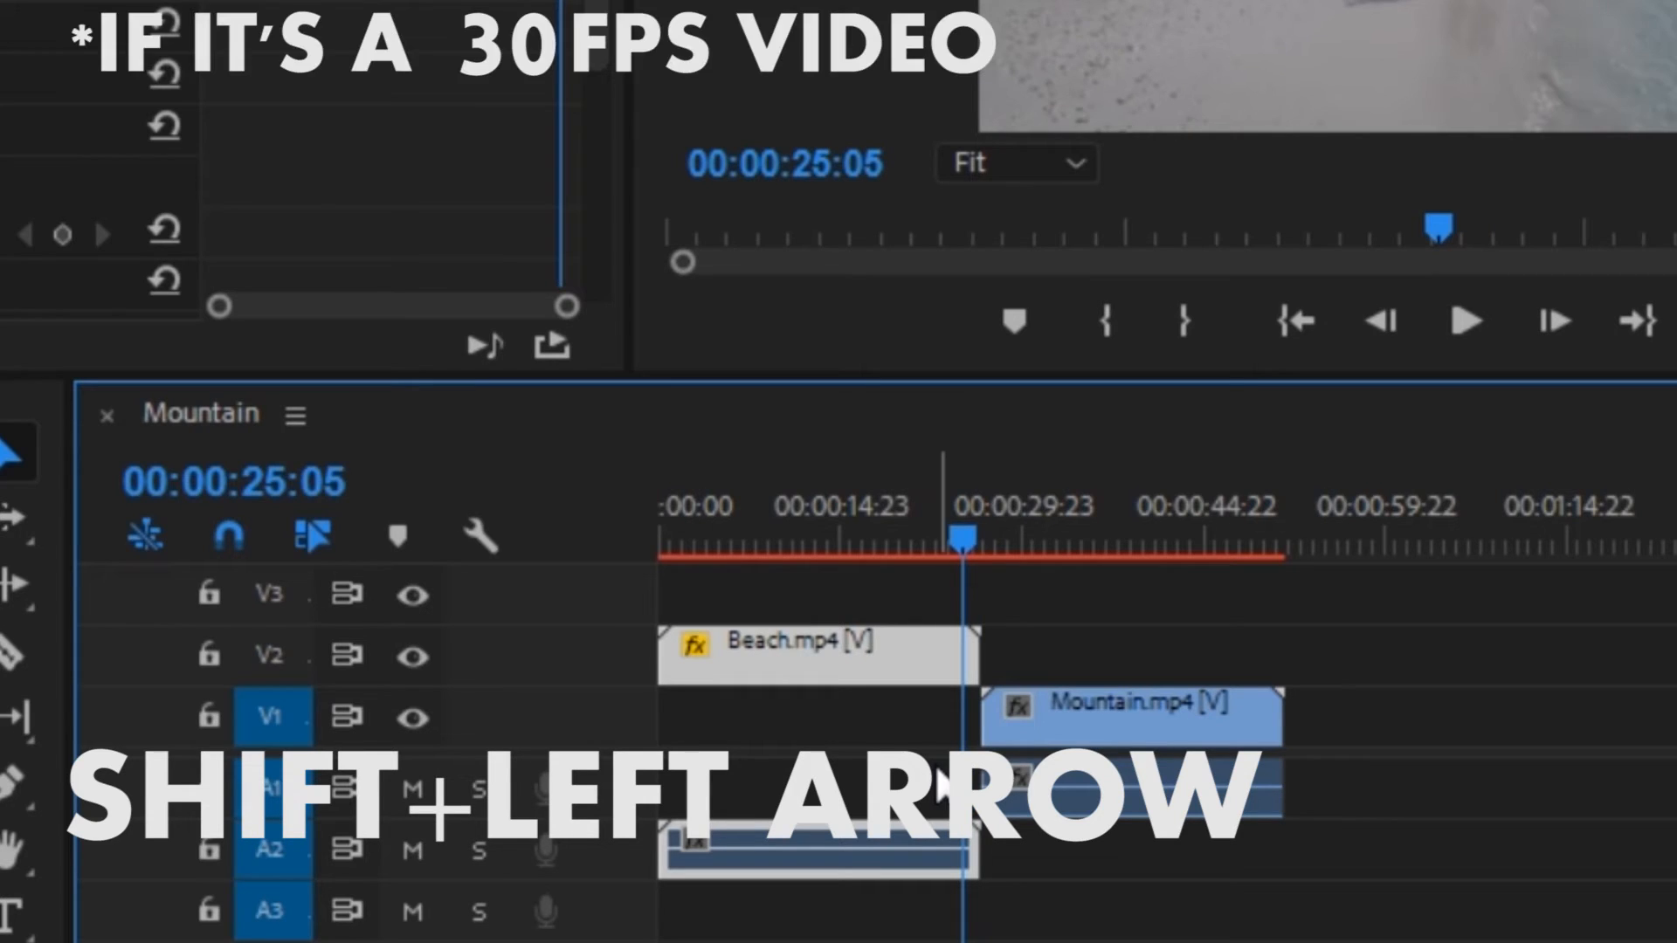
key(shift+Left)
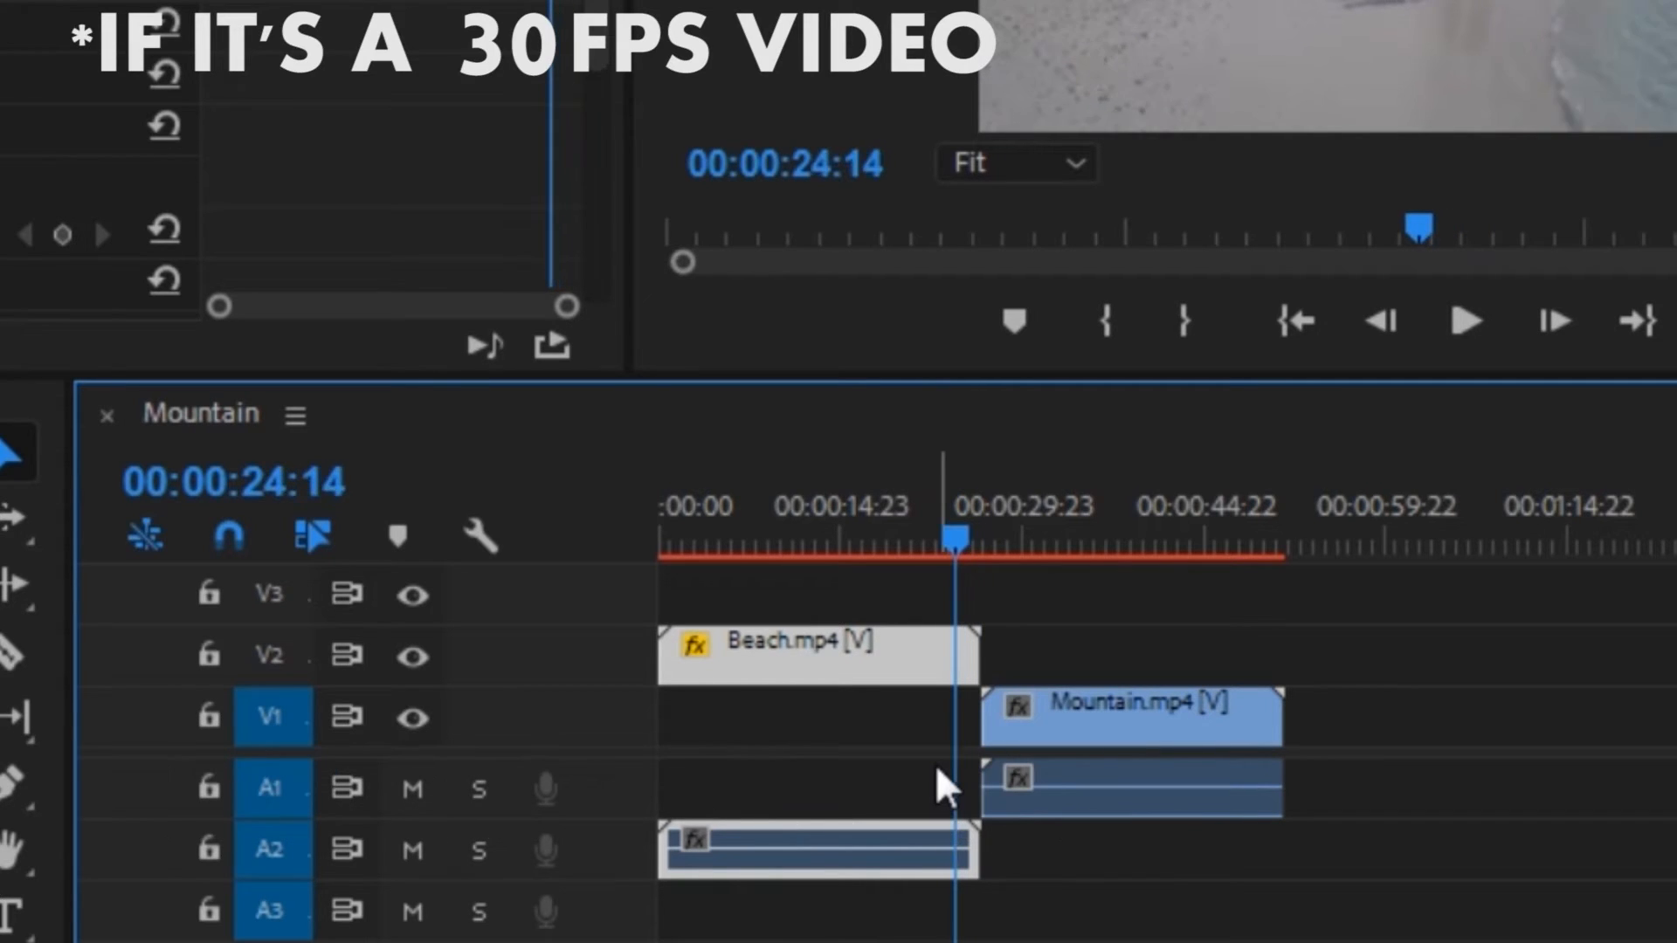
click(1128, 716)
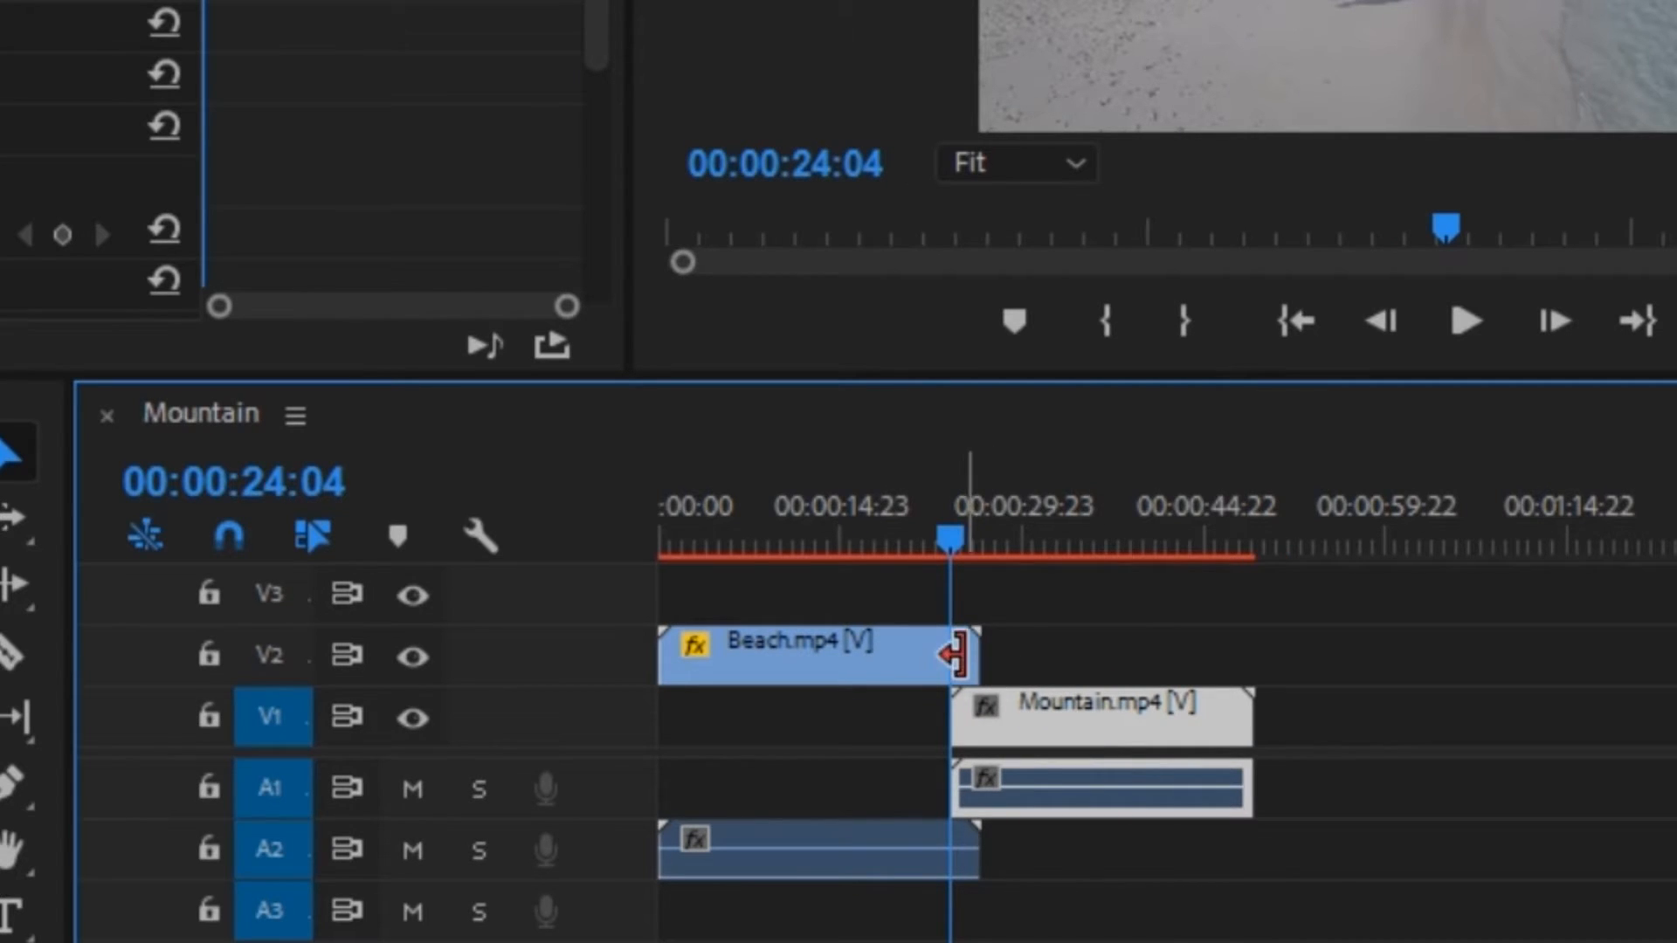
Split the selected clip at the playhead with Ctrl+K so Mountain overlaps the Beach tail.
key(ctrl+k)
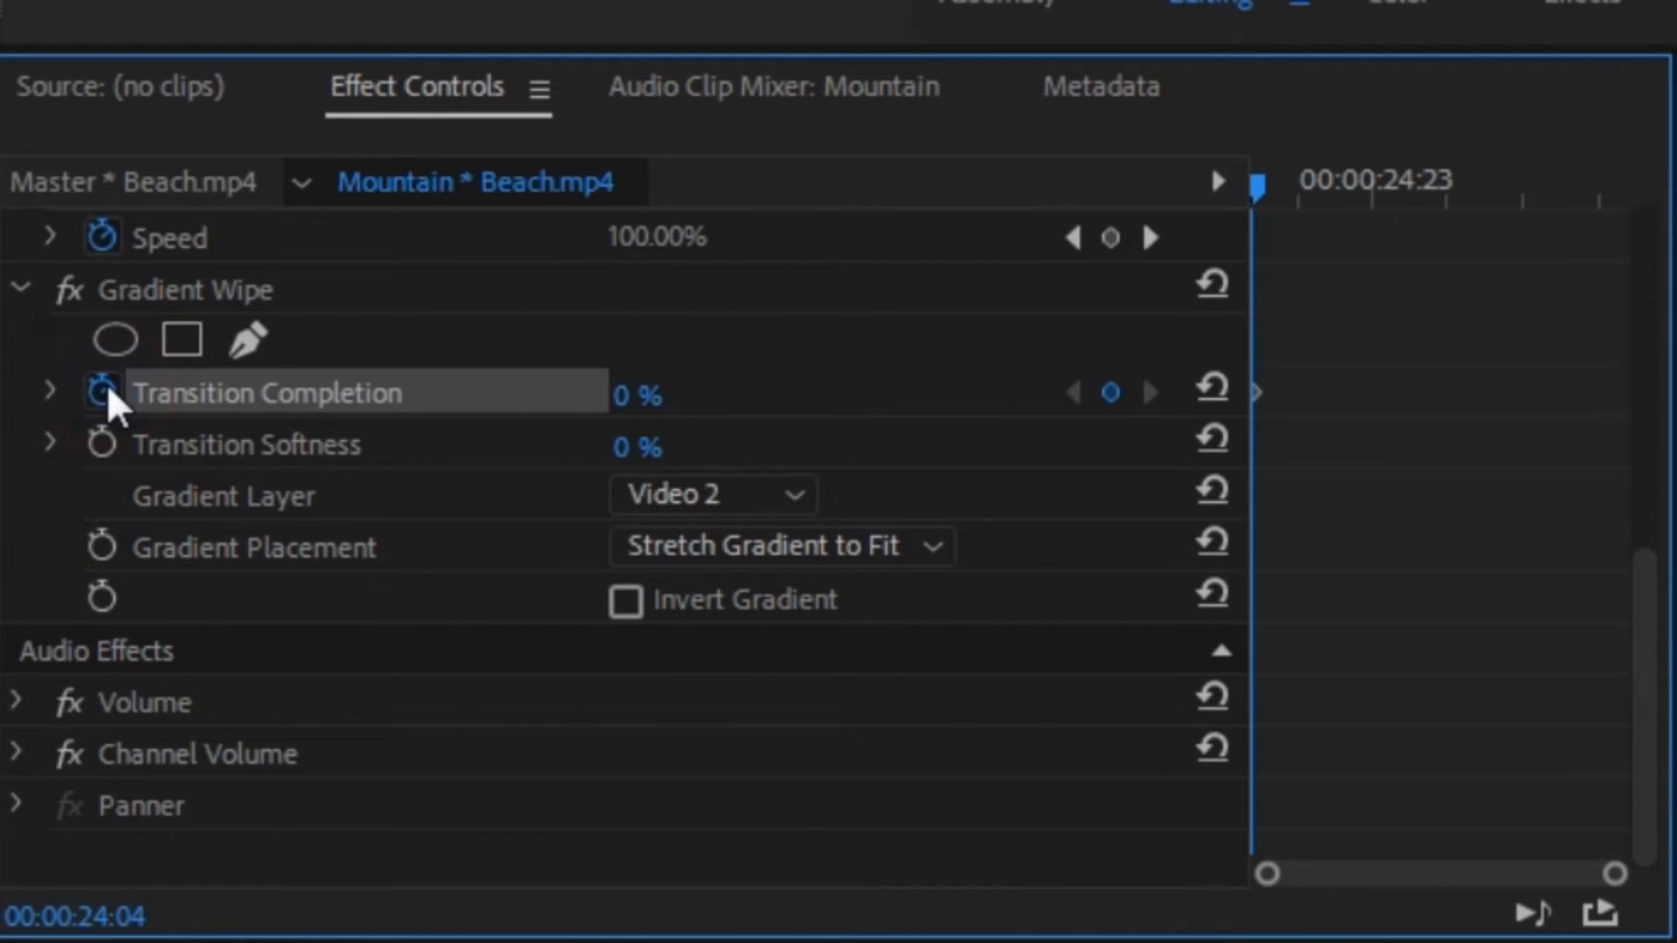
mouse_move(898, 416)
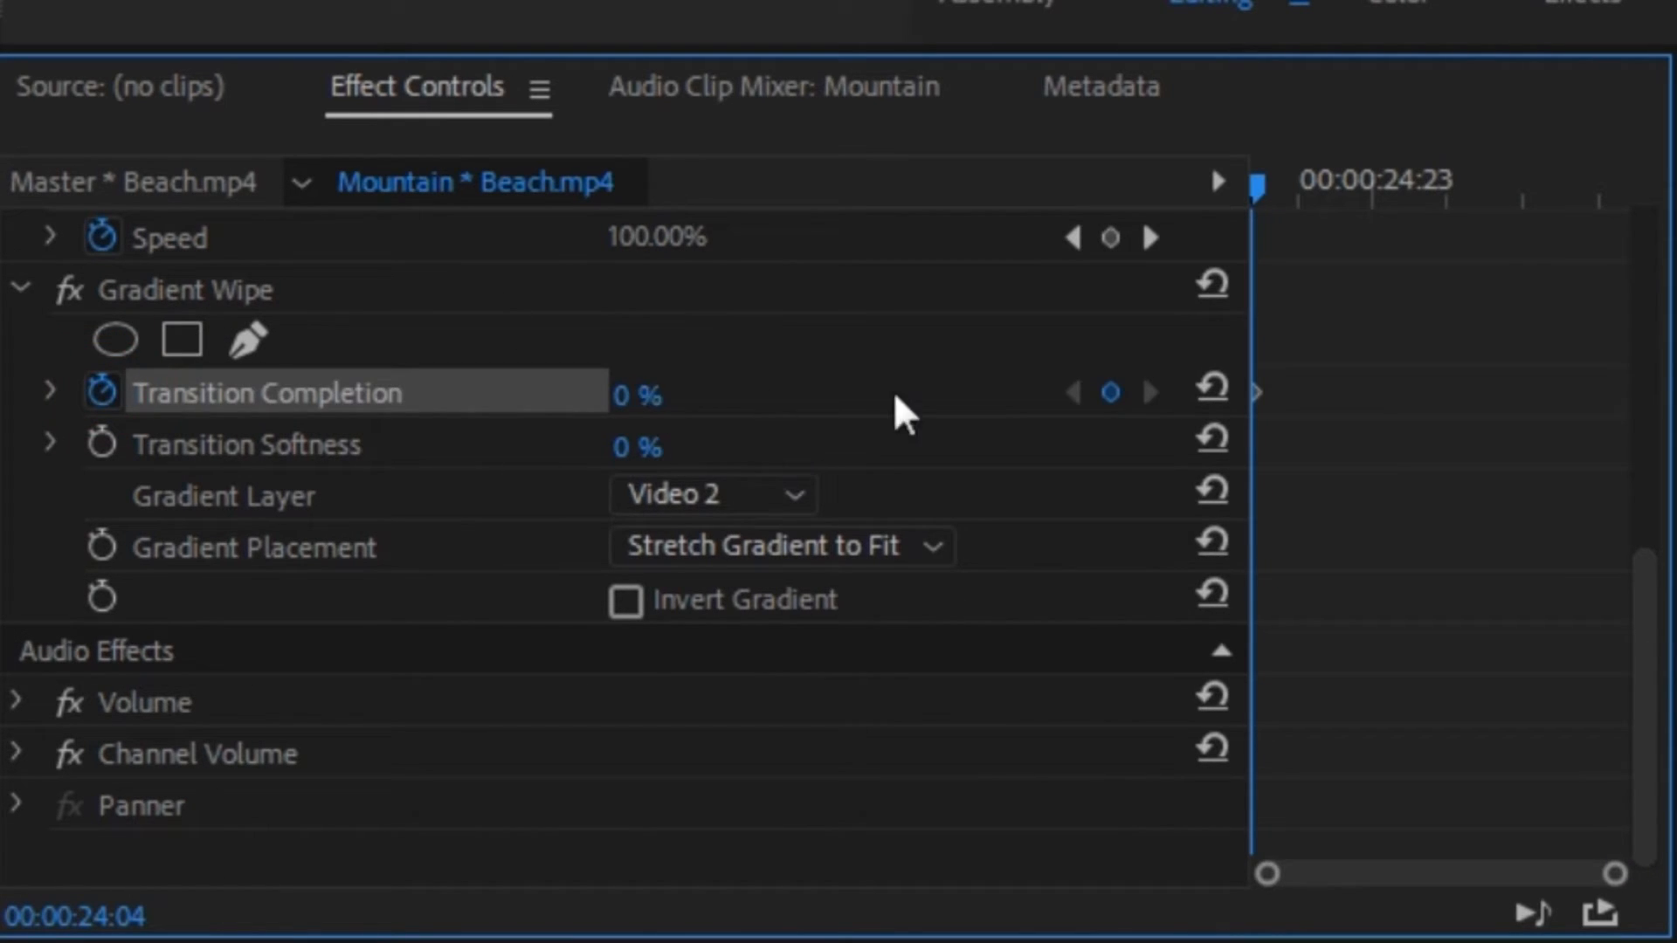
mouse_move(978, 422)
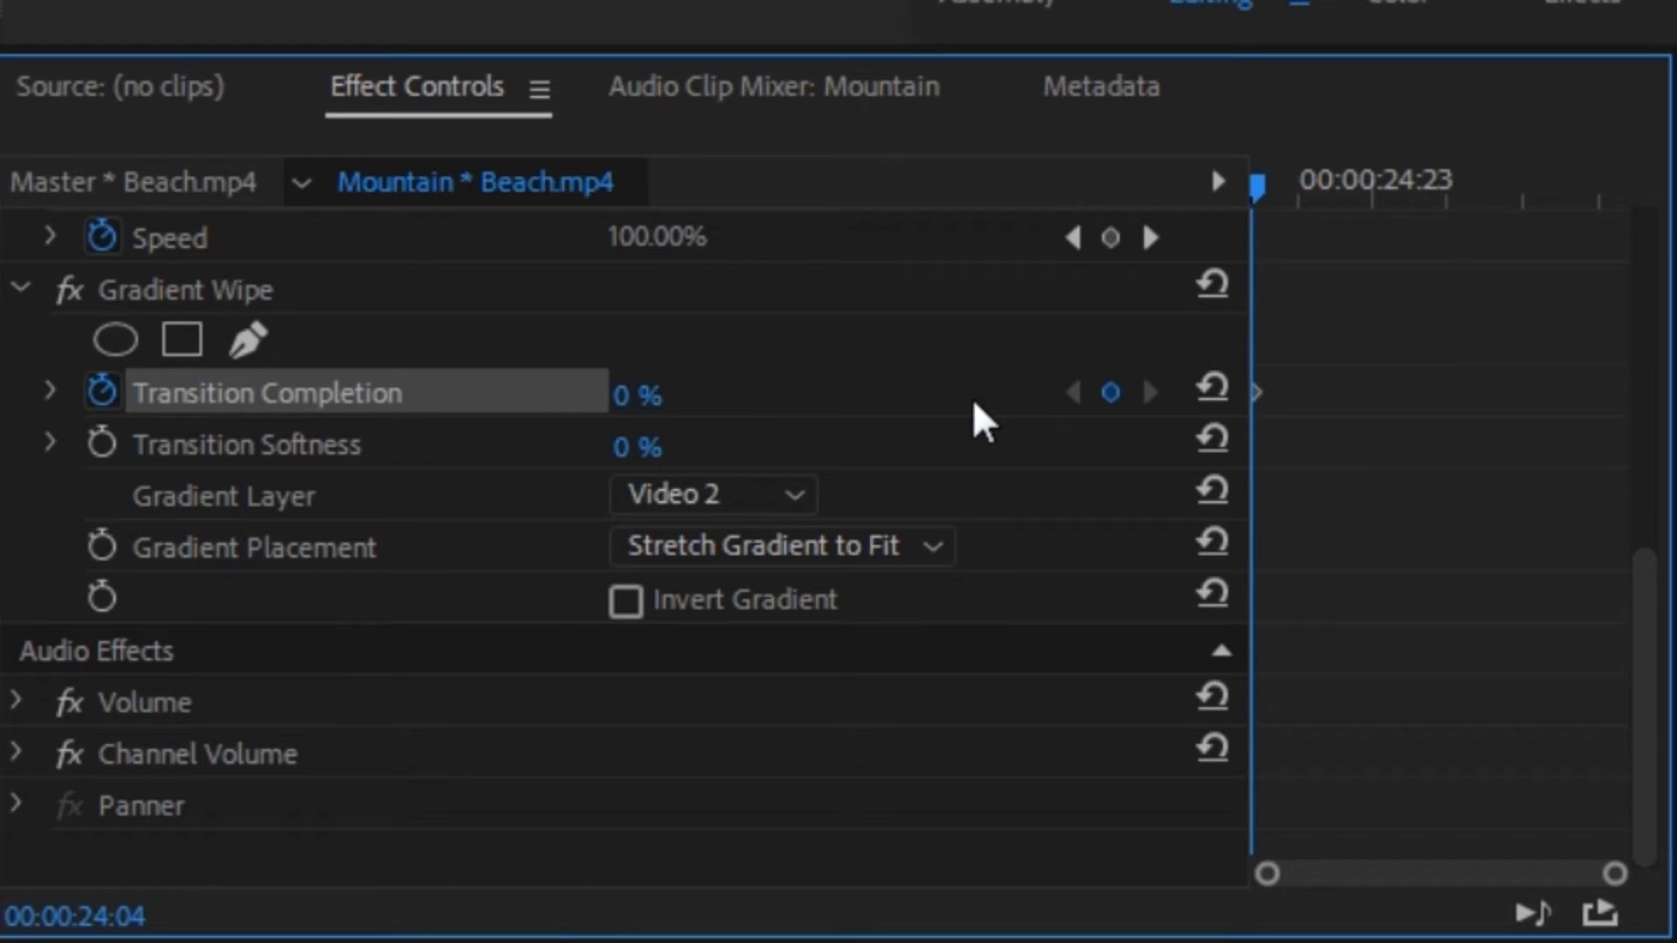
mouse_move(1268, 268)
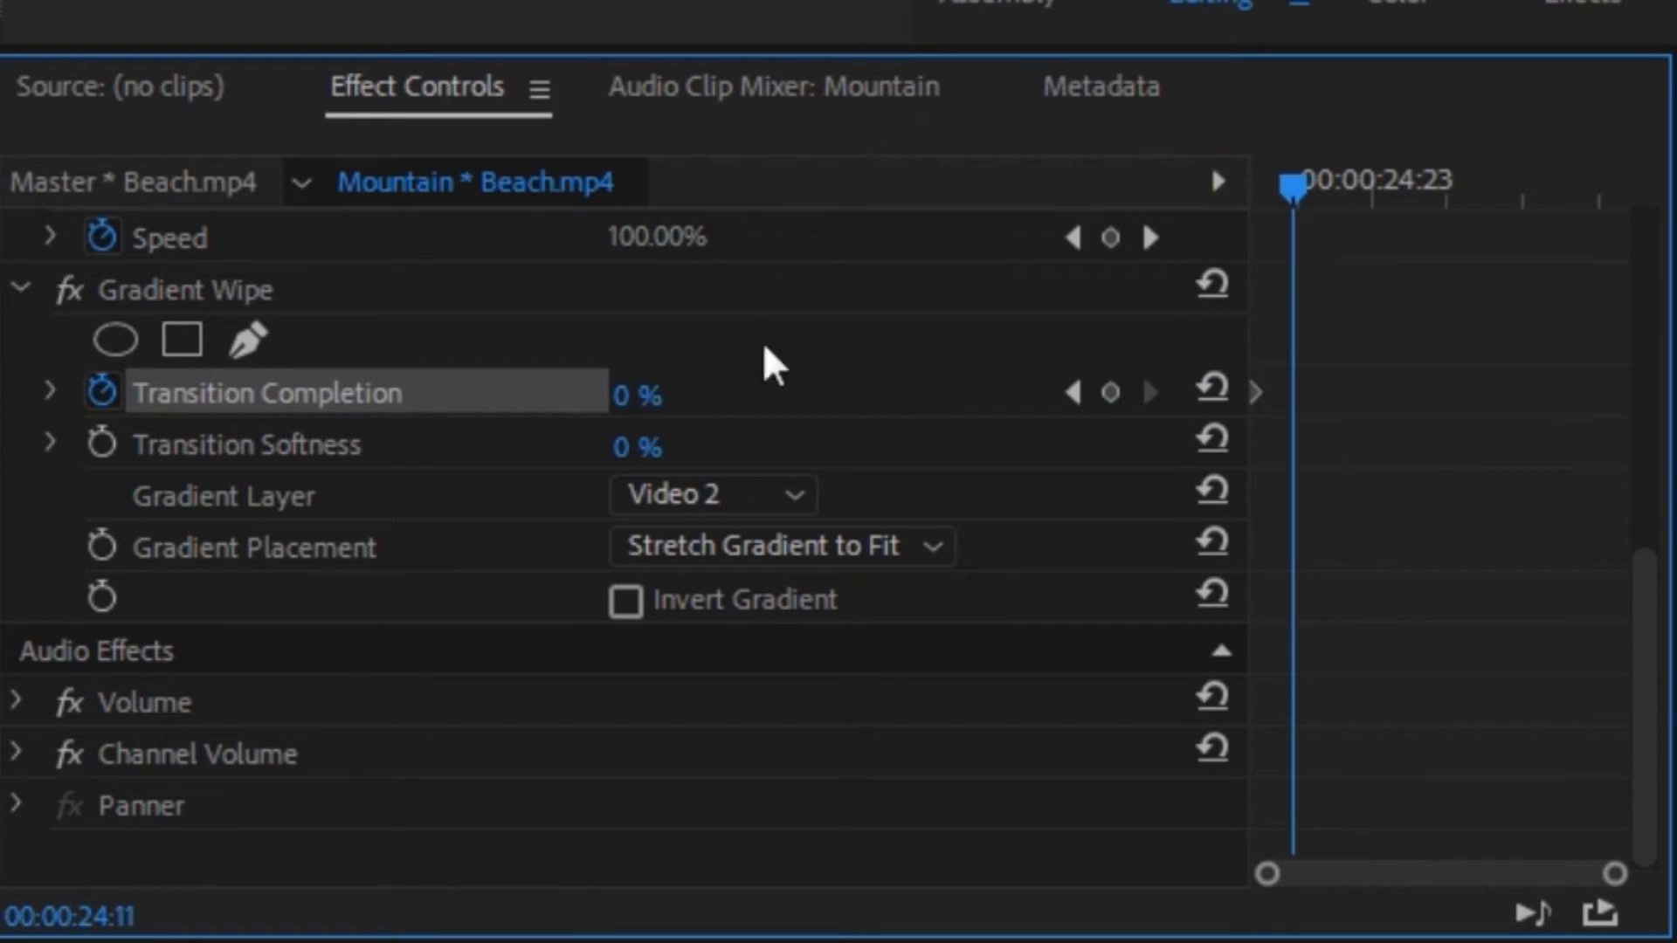
Enter 10 for the Gradient Wipe Transition Completion to add a second keyframe after the 0% one.
text(10)
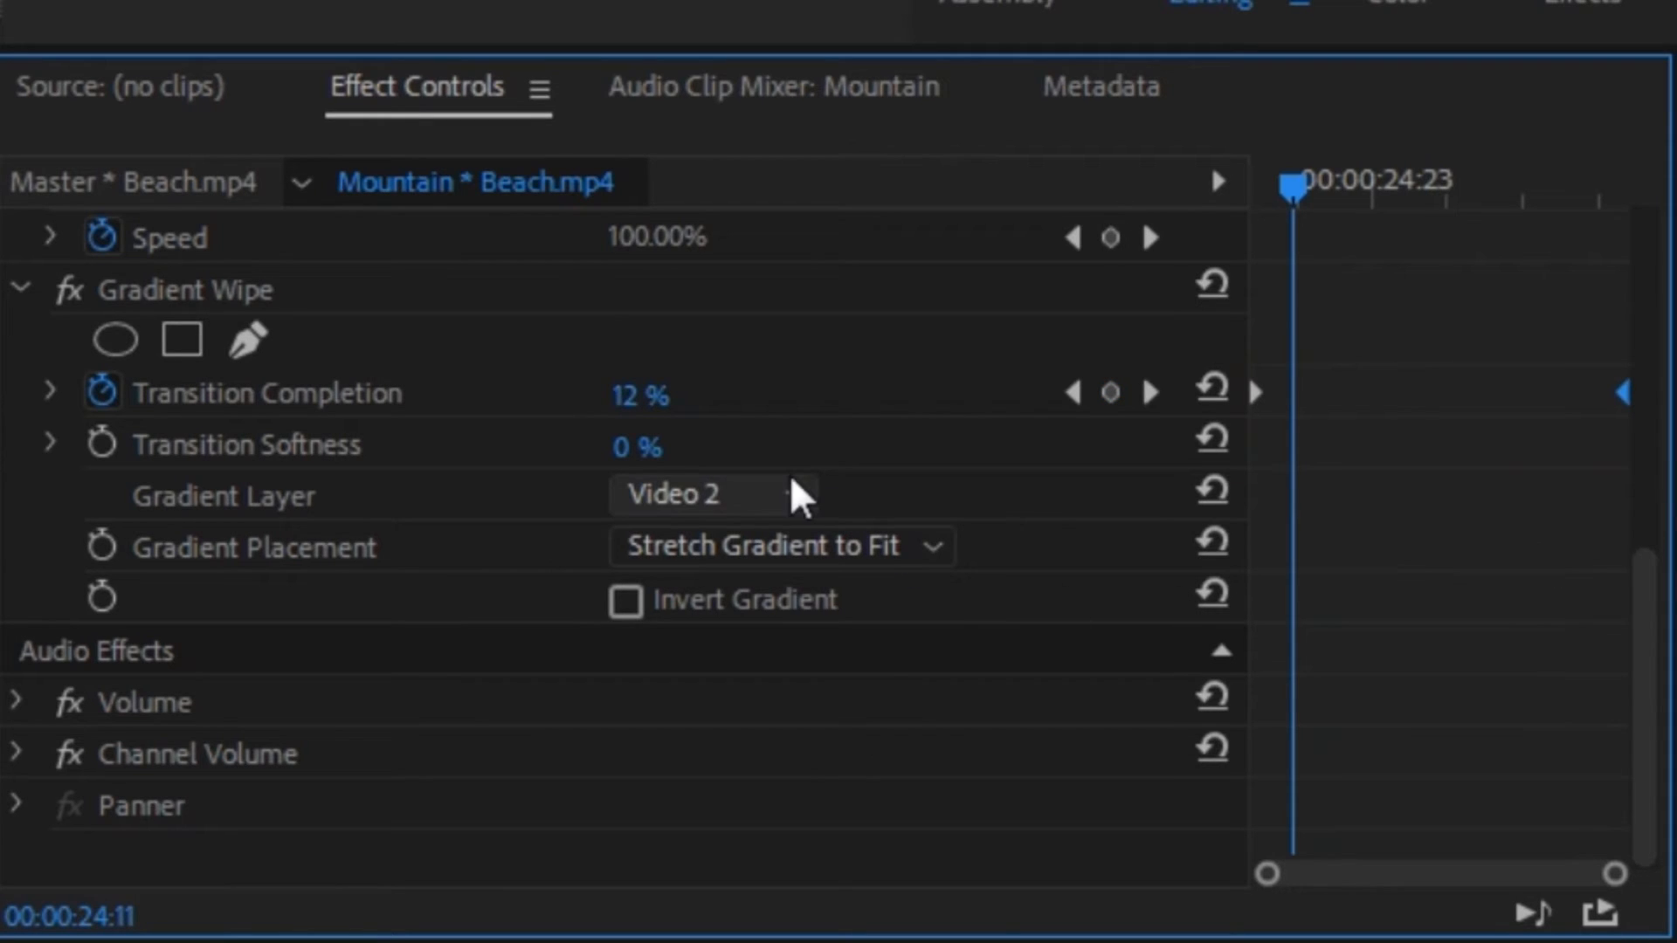
Review the Gradient Layer choices None, Video 3, Video 2, Video 1, leaving Video 2 selected.
click(706, 494)
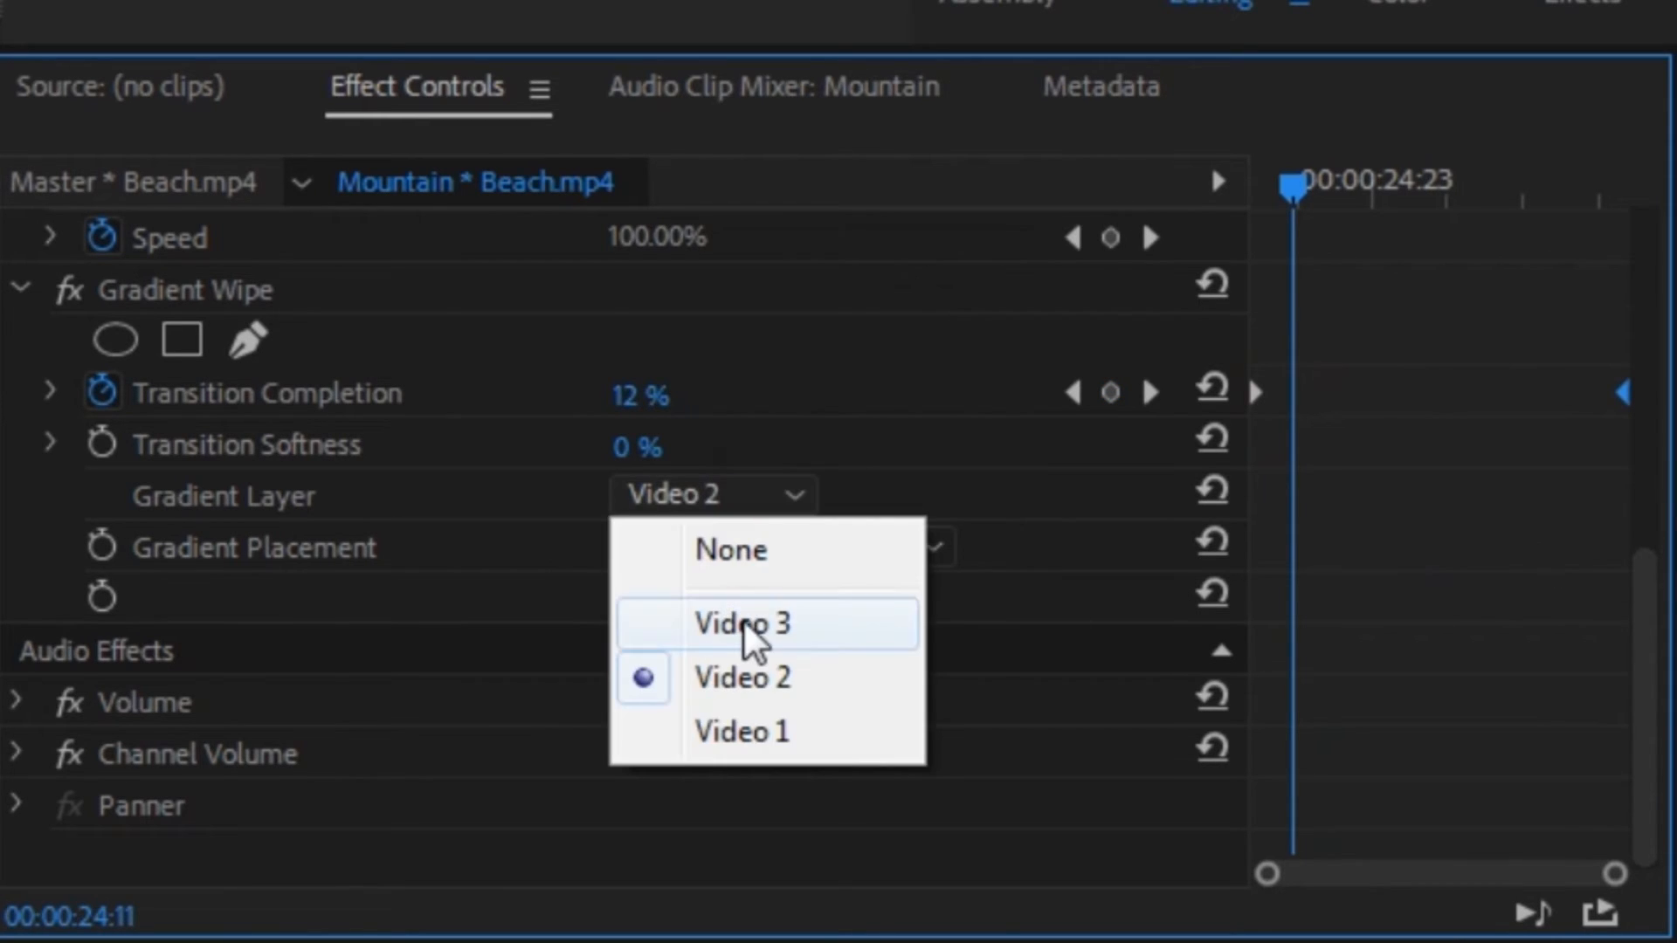
mouse_move(817, 695)
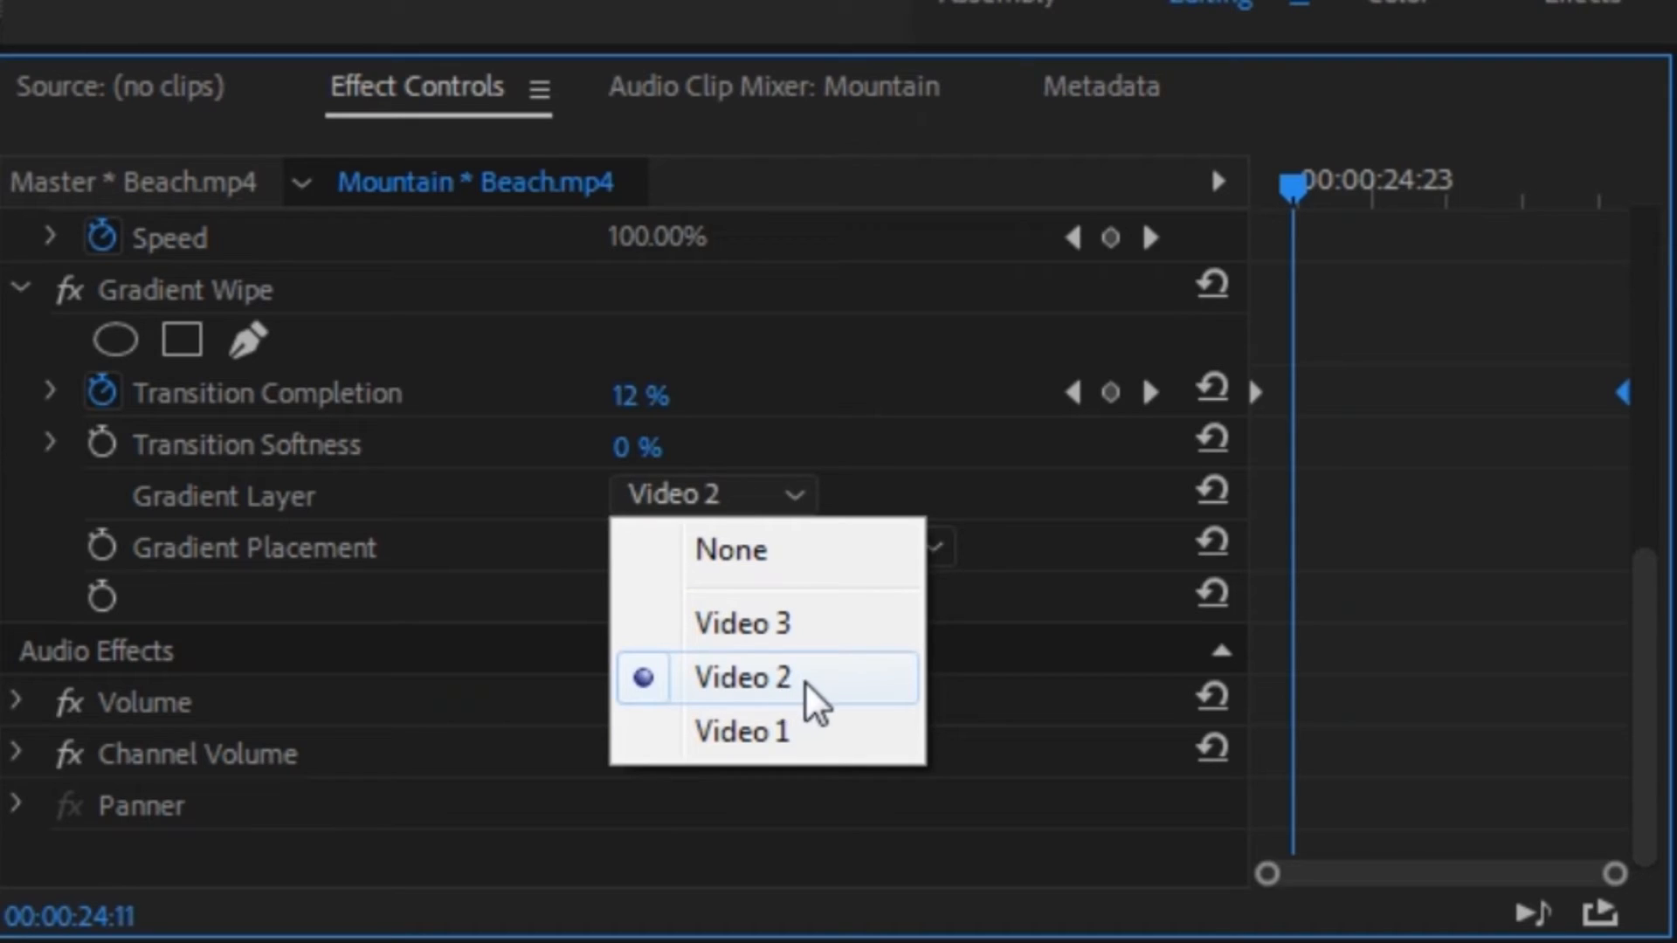
mouse_move(749, 732)
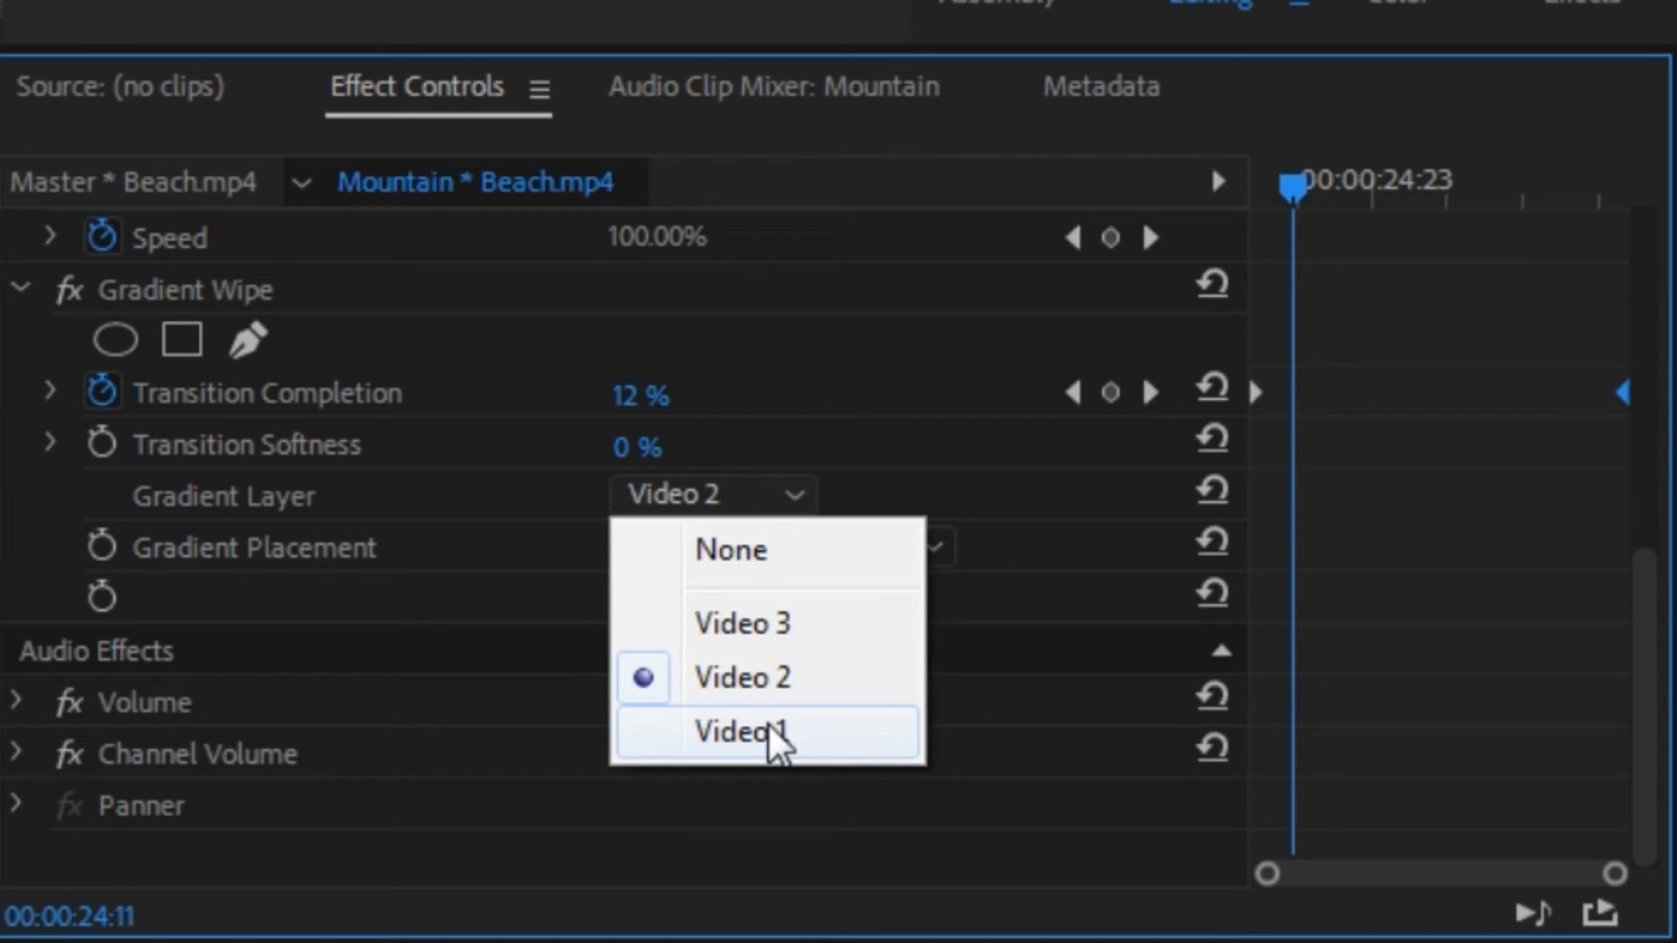
mouse_move(797, 770)
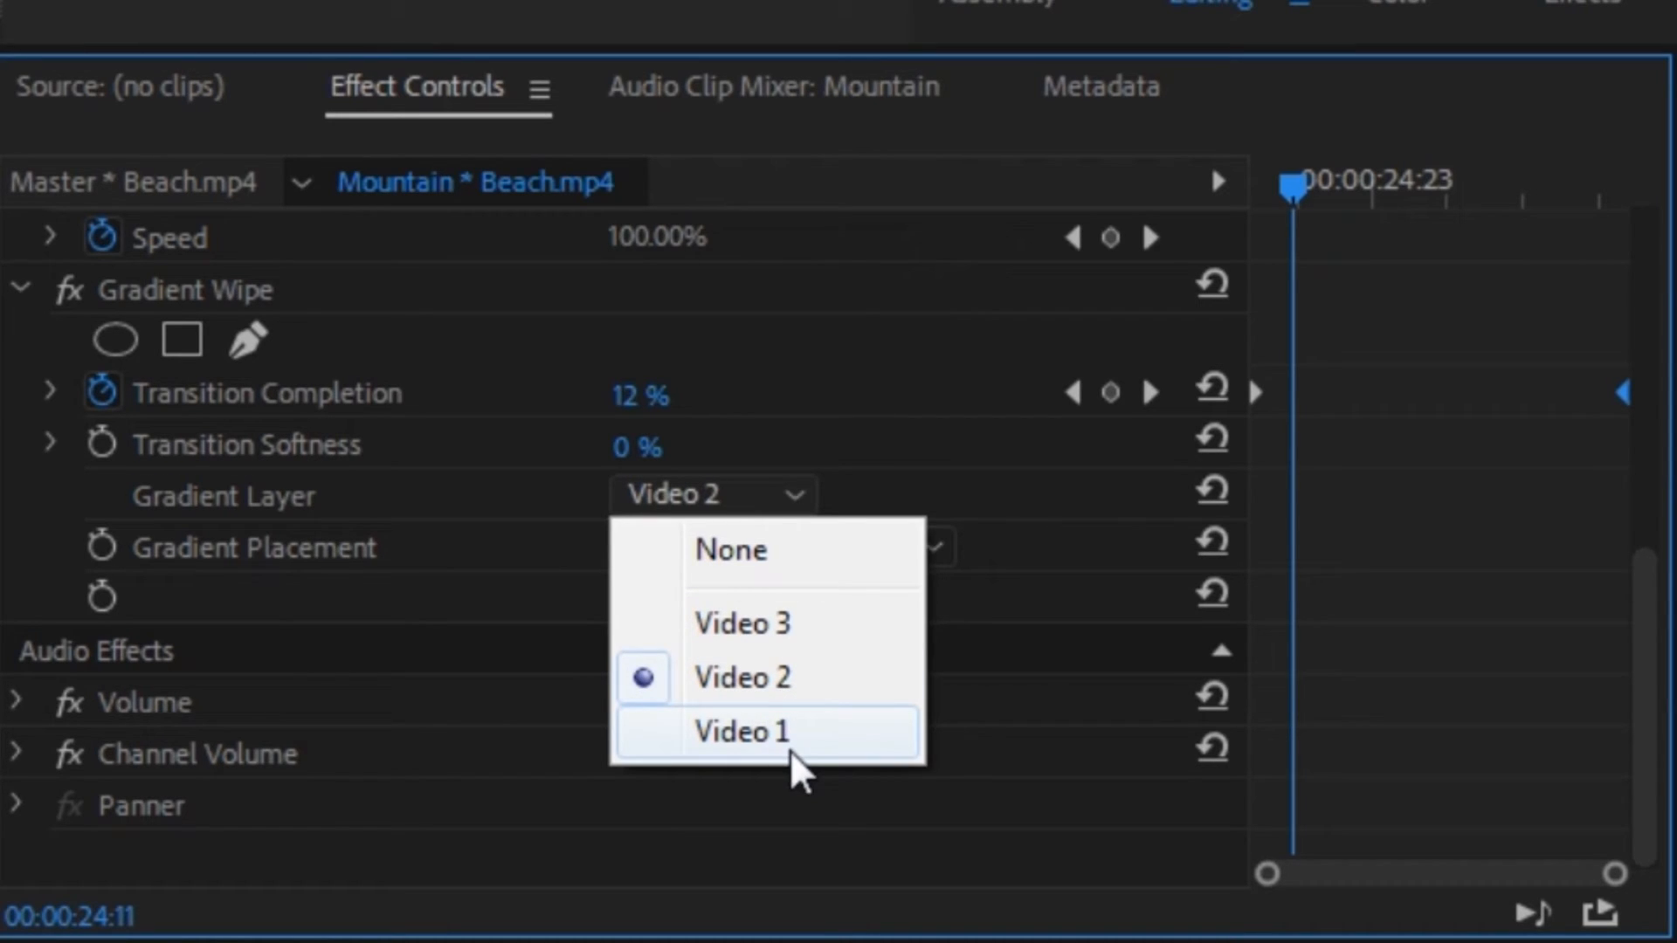